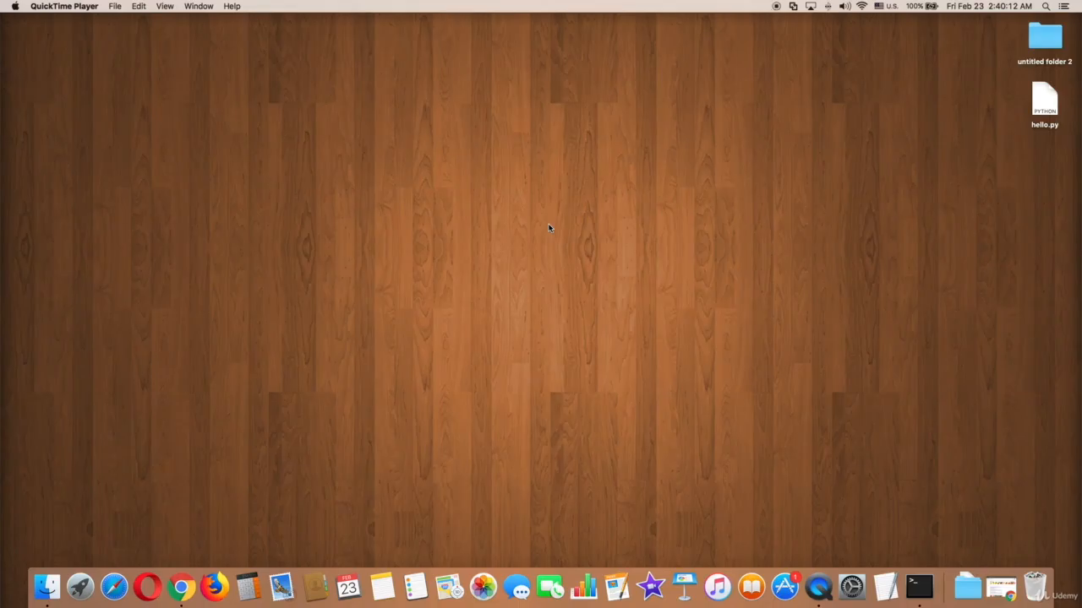
Step: Open the desktop file hello.py in Brackets for editing
{"action": "left_click", "coordinate": [923, 585]}
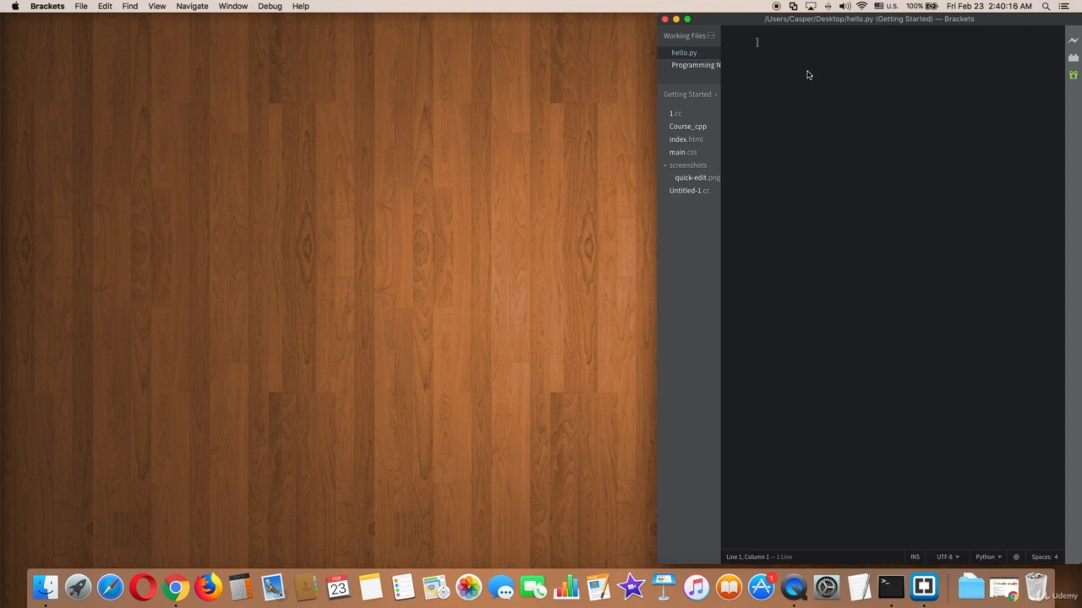
Step: Write print("Kinds of fruit: Apple Banana Pear Peach") in hello.py
{"action": "type", "text": "print(\""}
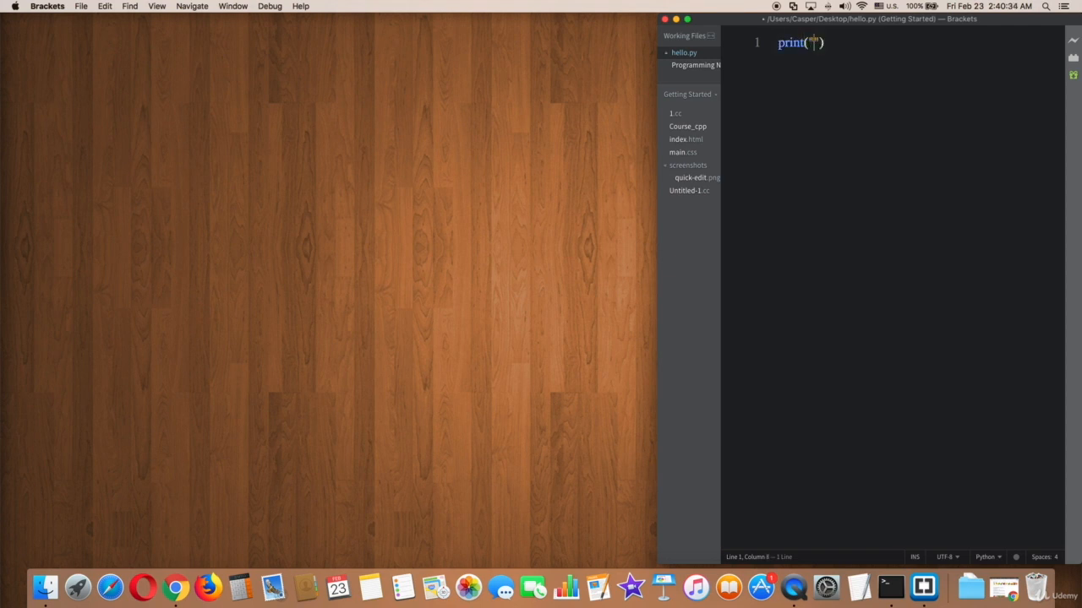
{"action": "type", "text": "Kinds of fruit: Apple Banana"}
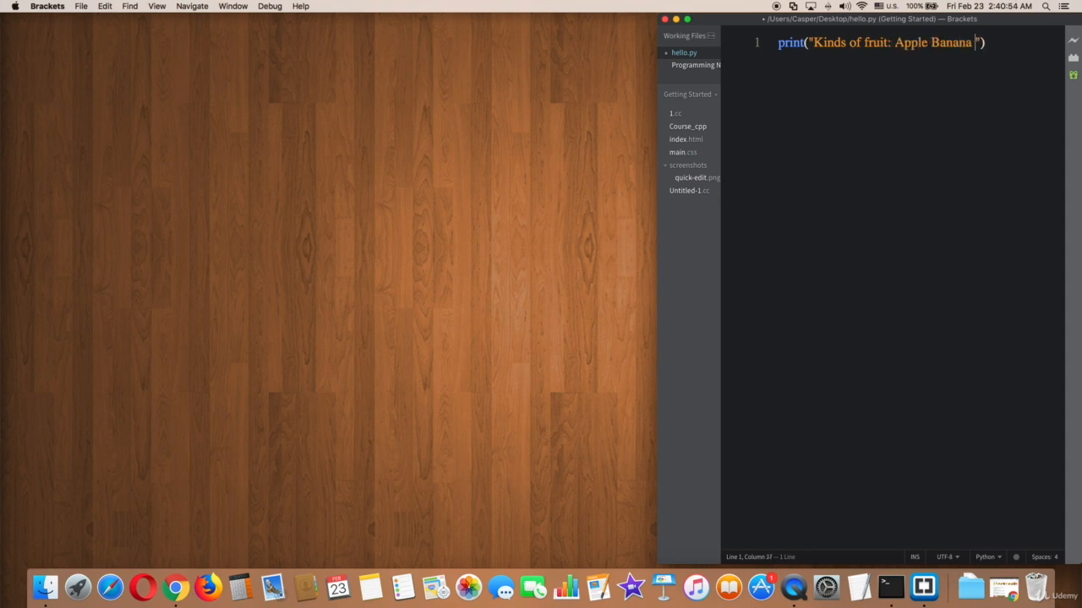
{"action": "type", "text": "Pear Peach"}
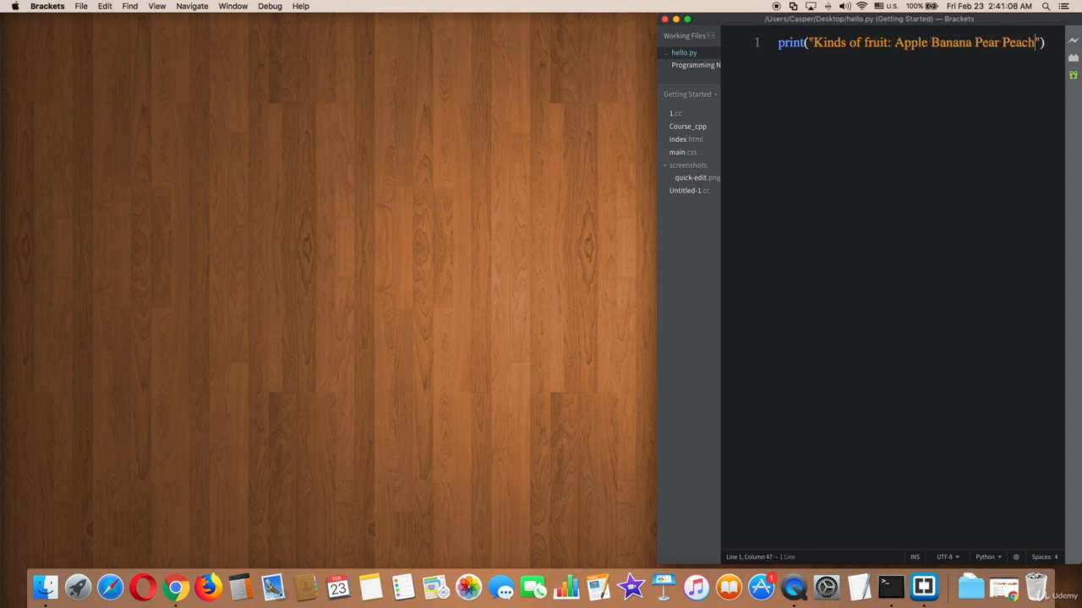
{"action": "mouse_move", "coordinate": [832, 81]}
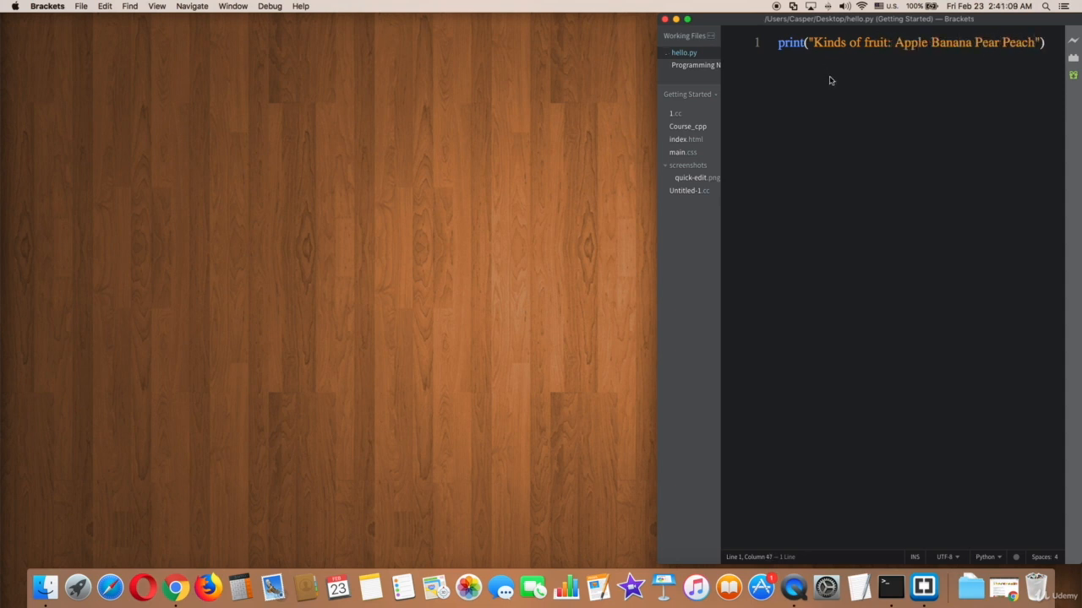
{"action": "mouse_move", "coordinate": [784, 223]}
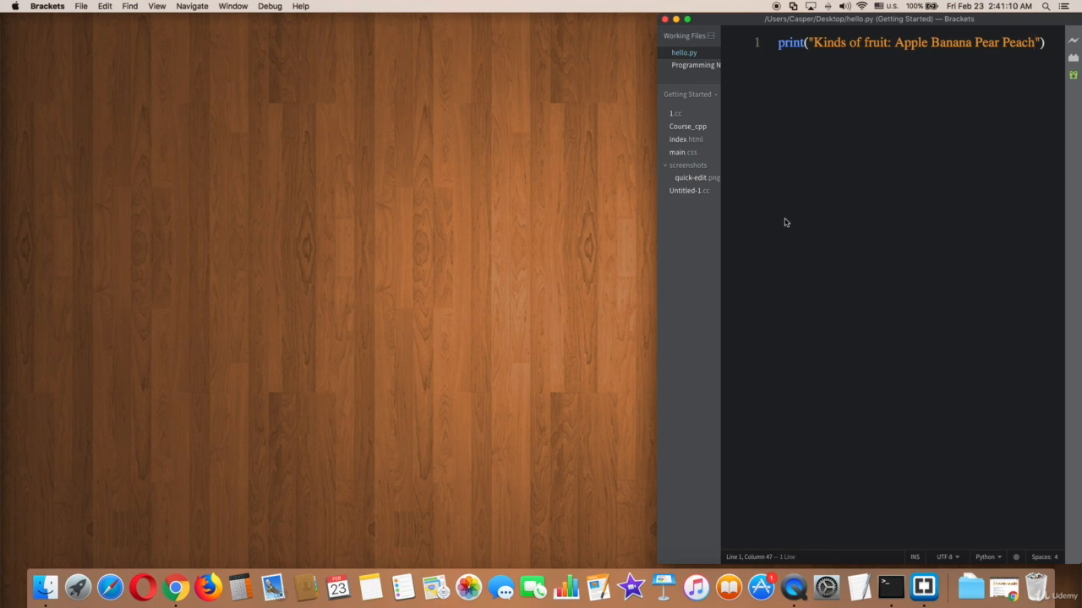
{"action": "mouse_move", "coordinate": [858, 585]}
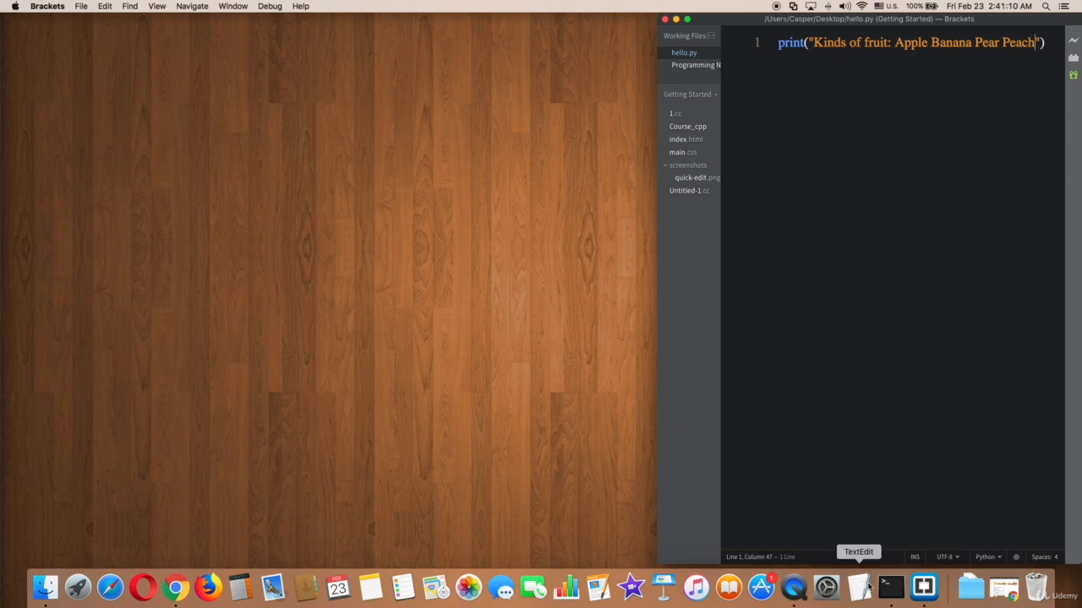
Step: Run hello.py with python3 in Terminal, printing the fruit list on one line
{"action": "left_click", "coordinate": [889, 586]}
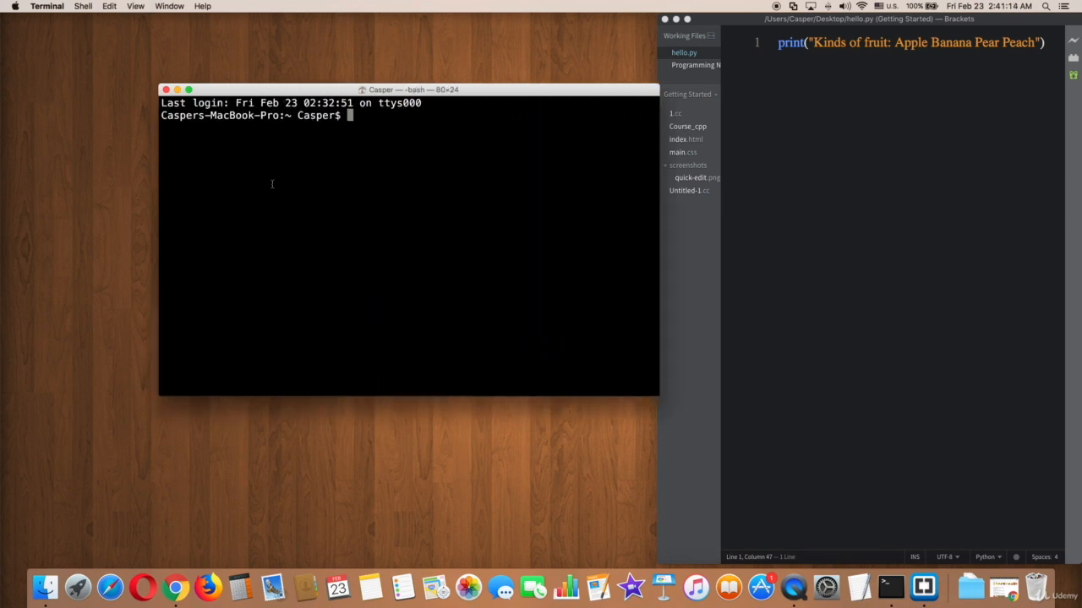
{"action": "type", "text": "python3"}
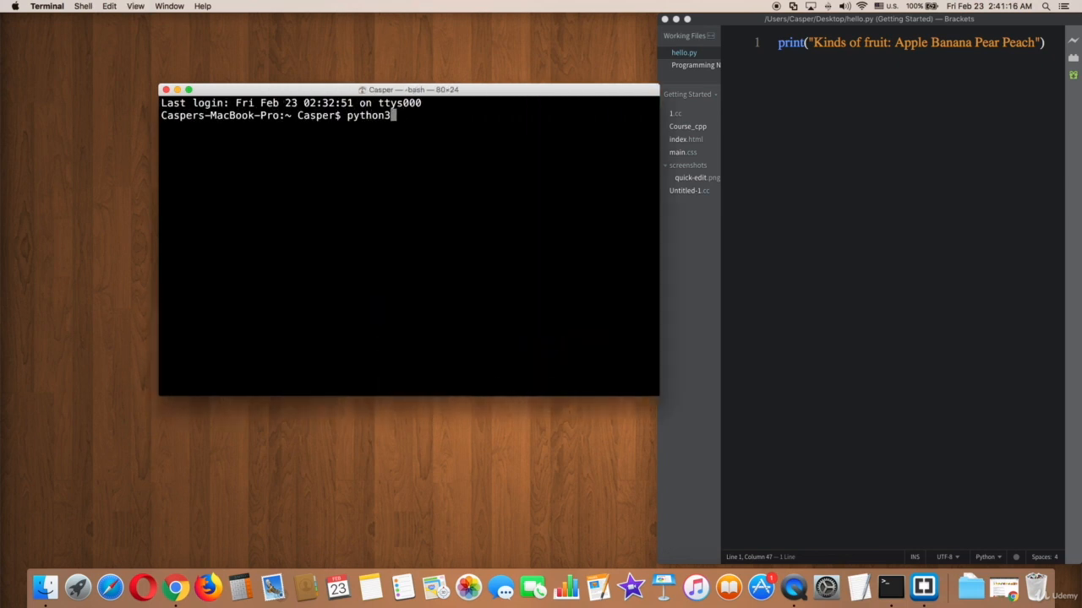
{"action": "left_click", "coordinate": [887, 42]}
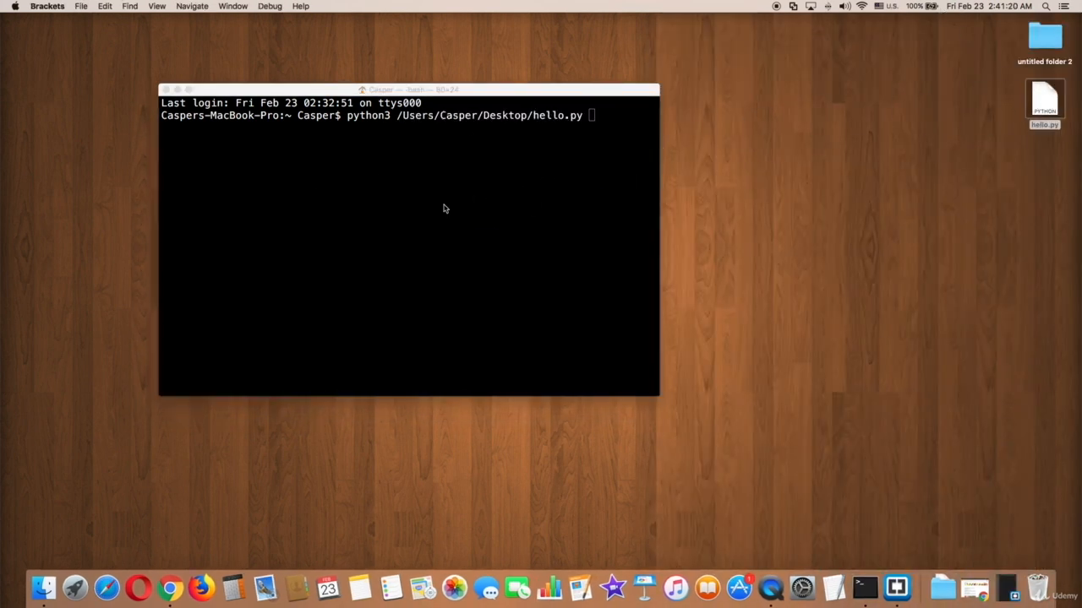
{"action": "key", "text": "Return"}
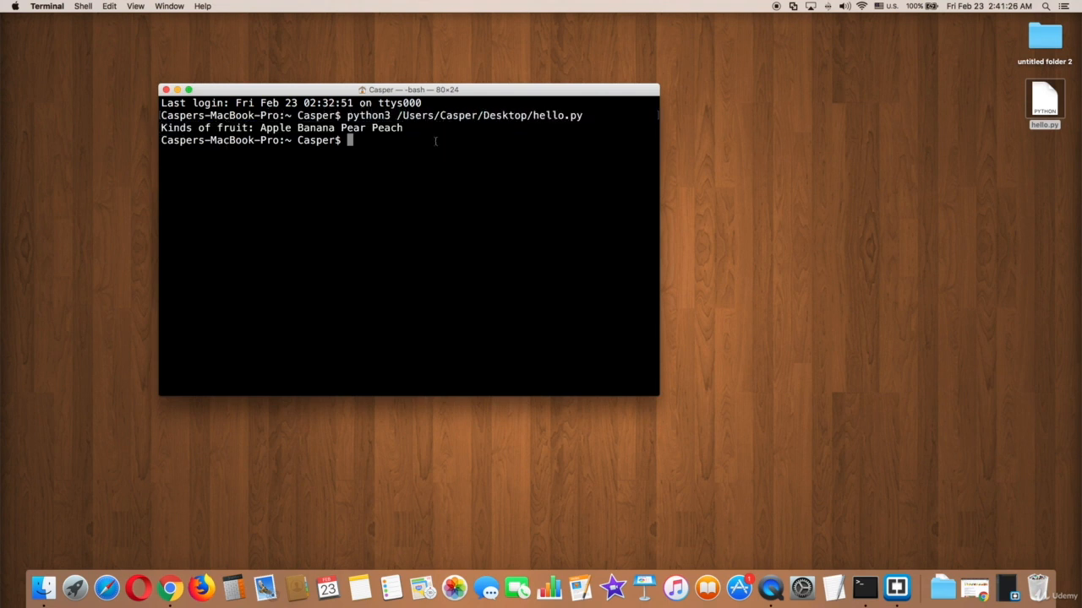
{"action": "mouse_move", "coordinate": [1014, 575]}
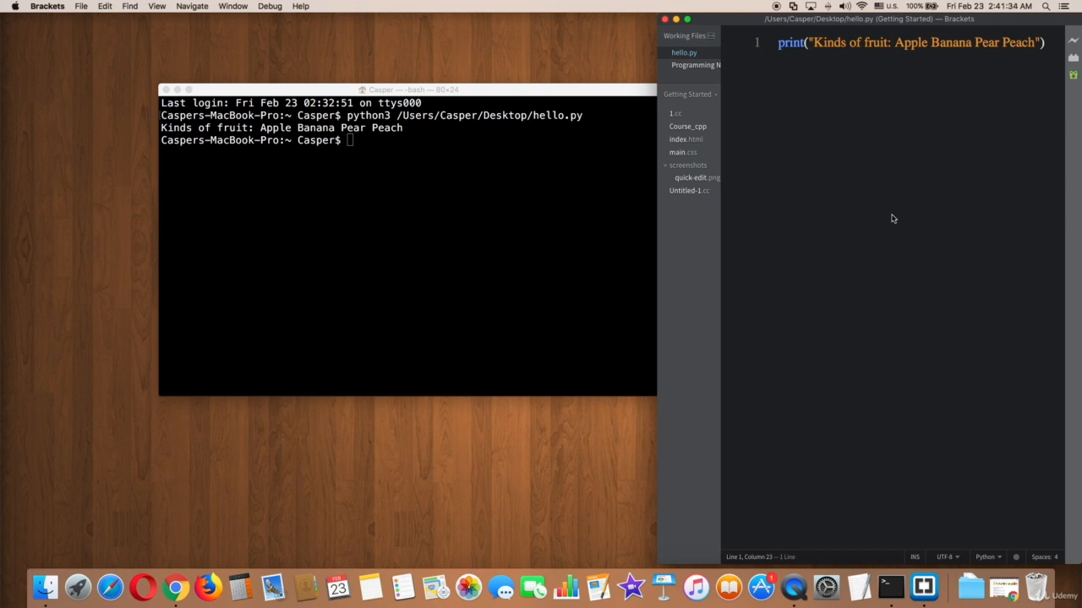
Step: Insert \n before each fruit, then enter python3 /Users/Casper/Desktop/hello.py in Terminal without running it
{"action": "type", "text": "\\n"}
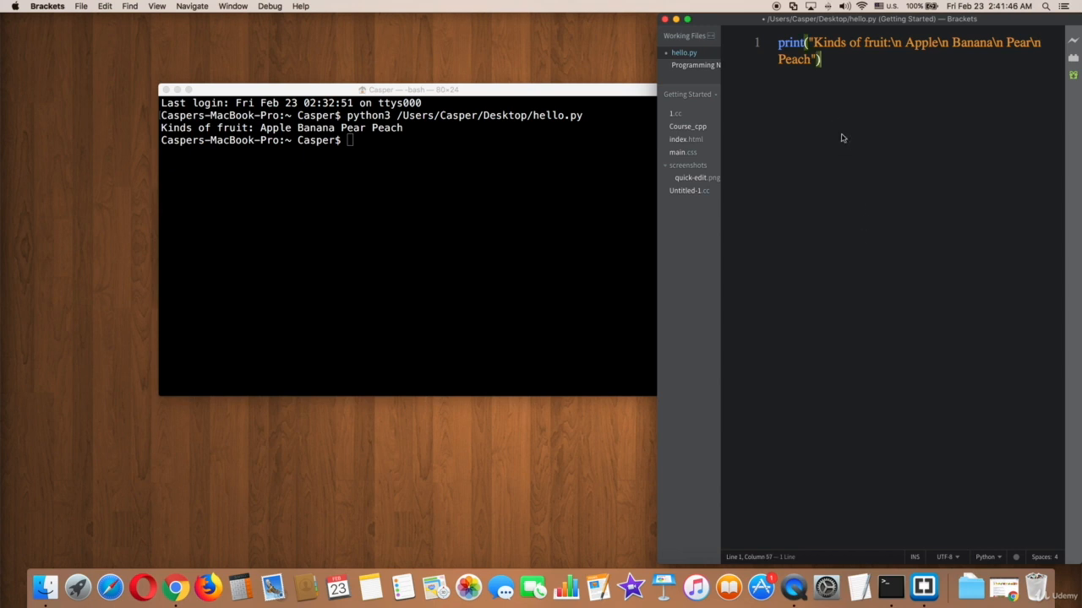
{"action": "mouse_move", "coordinate": [81, 7]}
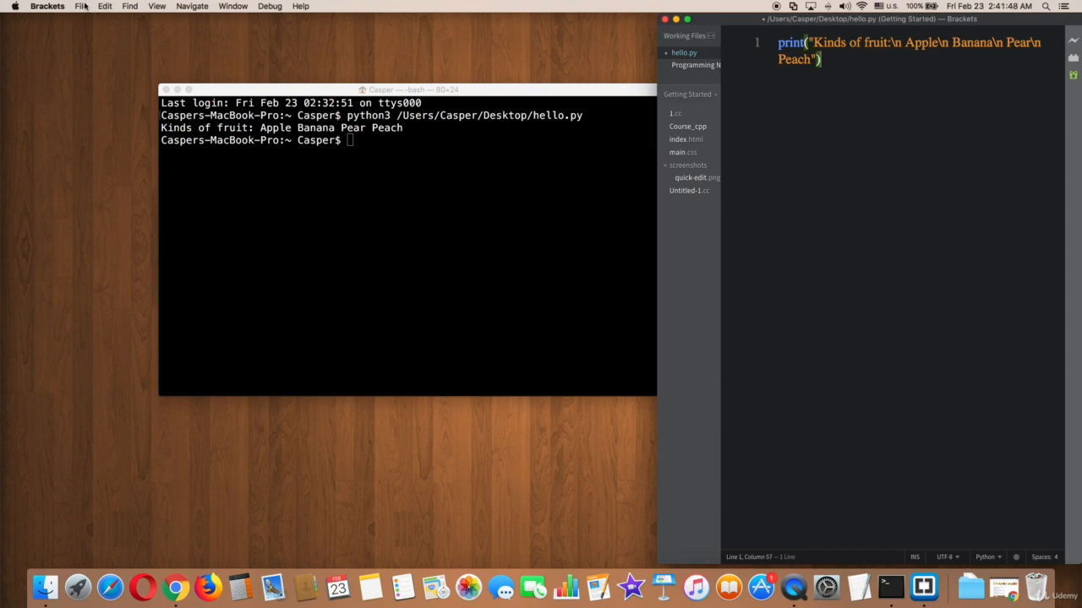
{"action": "left_click", "coordinate": [372, 203]}
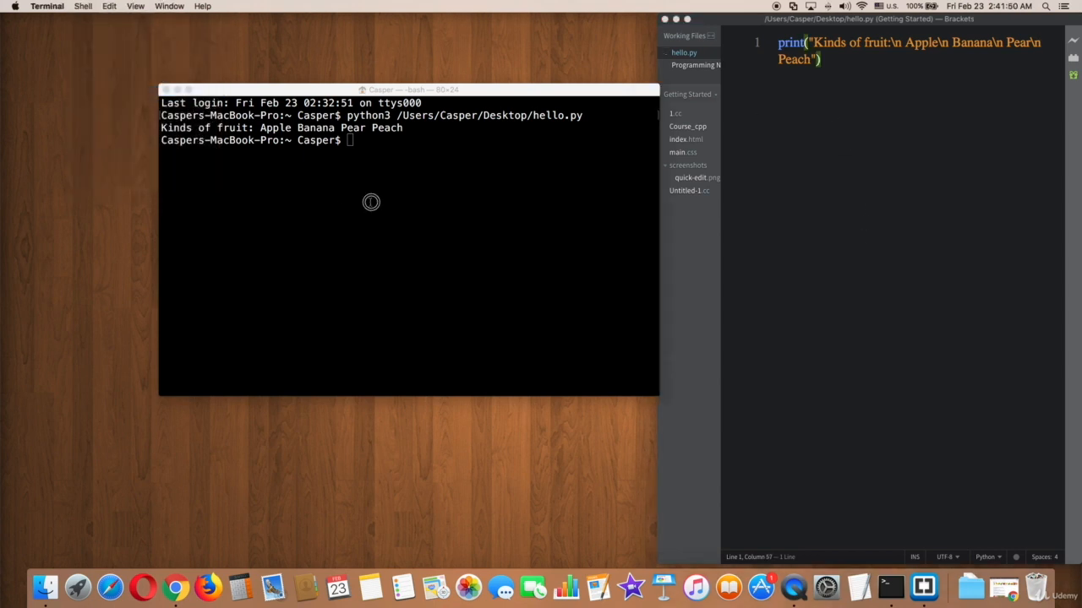
{"action": "type", "text": "python3 /Users/Casper/Desktop/hello.py"}
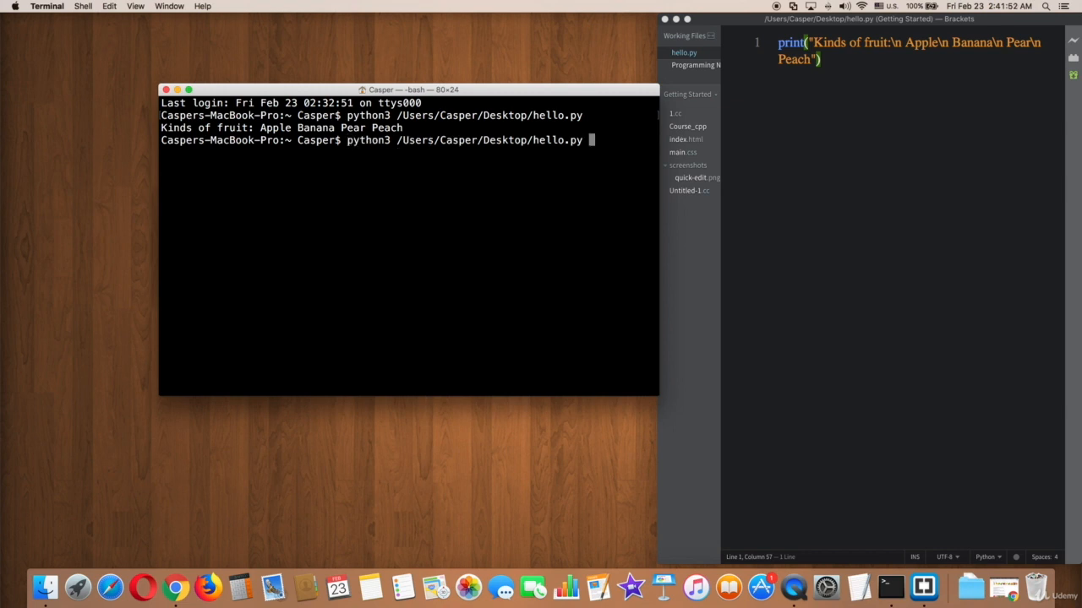